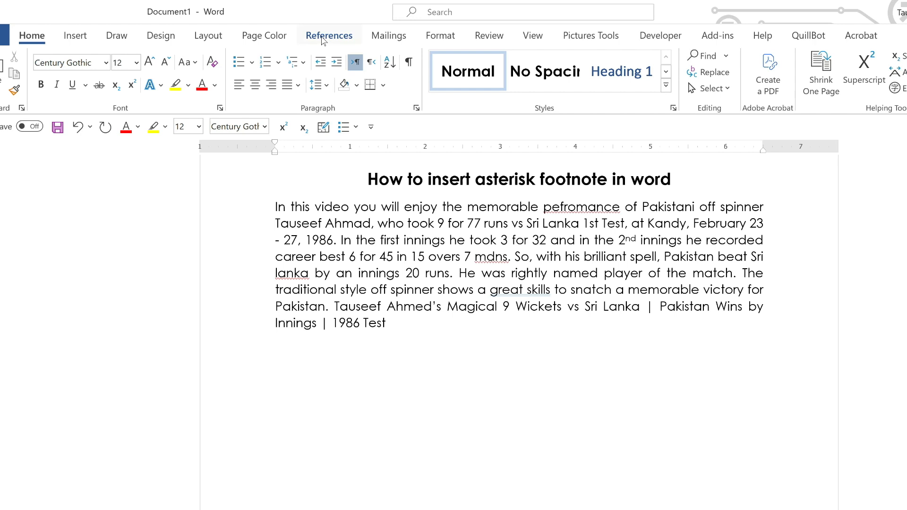
Show the References ribbon with its footnote and citation commands
{"action": "left_click", "coordinate": [329, 35]}
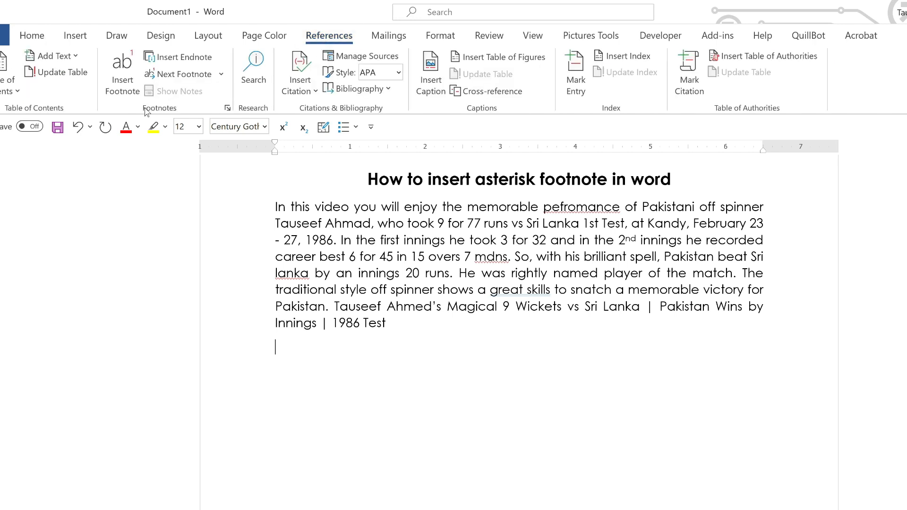
{"action": "mouse_move", "coordinate": [227, 110]}
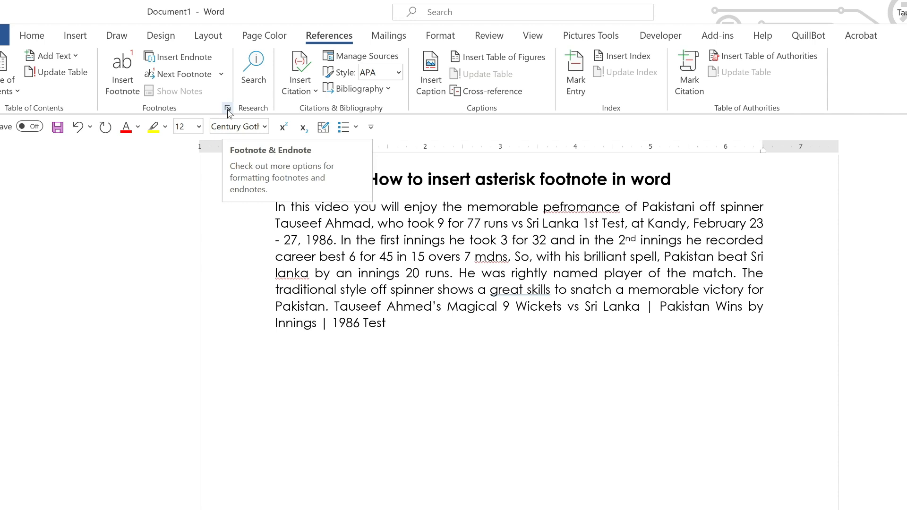
Launch the Footnote and Endnote dialog and keep footnotes at Bottom of page
{"action": "left_click", "coordinate": [227, 110]}
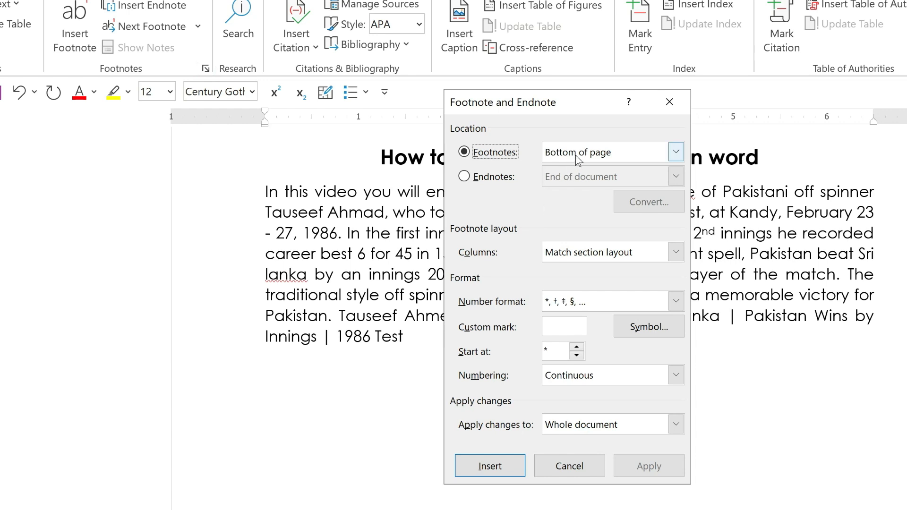
{"action": "mouse_move", "coordinate": [665, 164]}
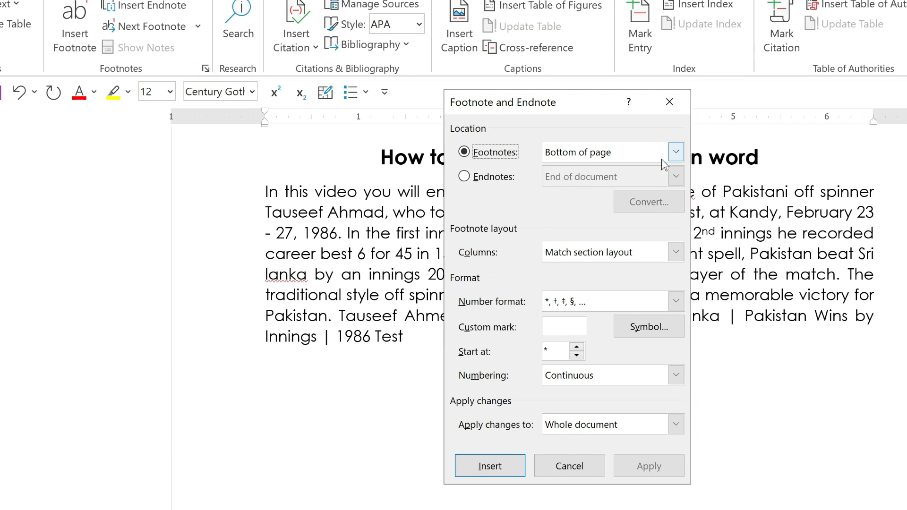
{"action": "left_click", "coordinate": [674, 151]}
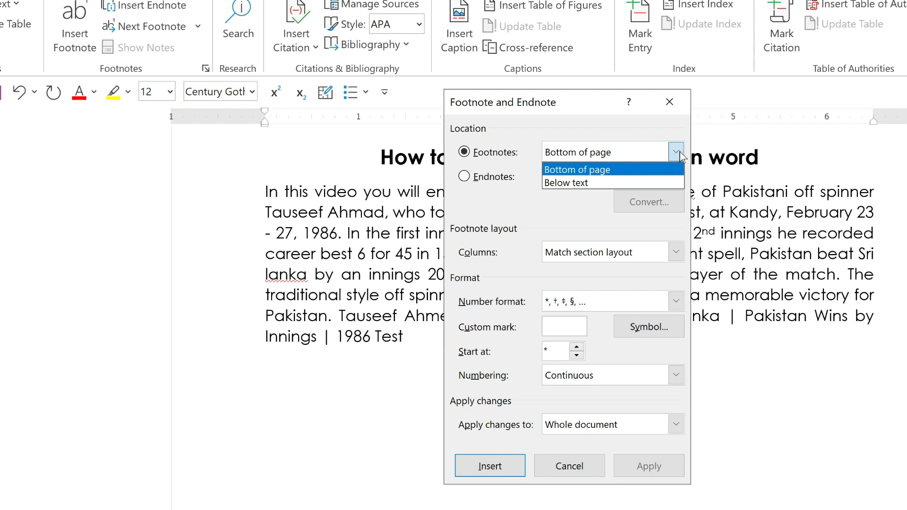
{"action": "mouse_move", "coordinate": [581, 183]}
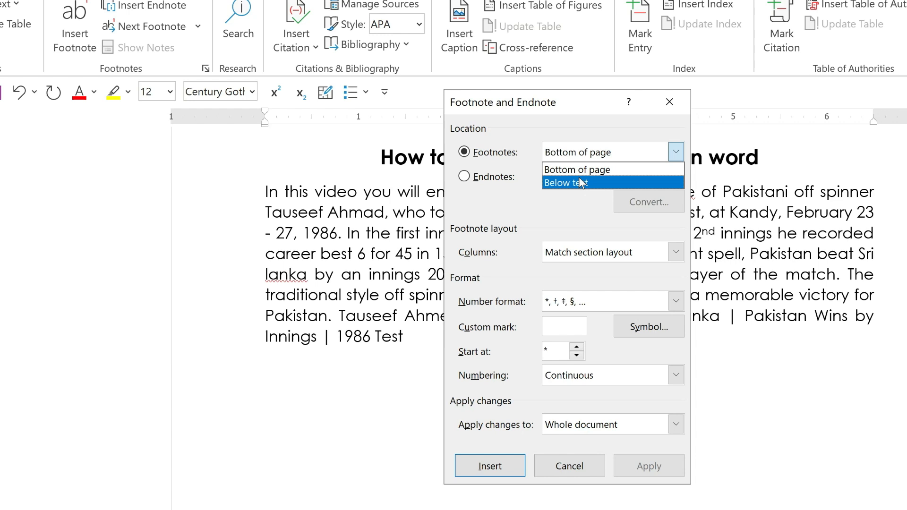
{"action": "mouse_move", "coordinate": [578, 169]}
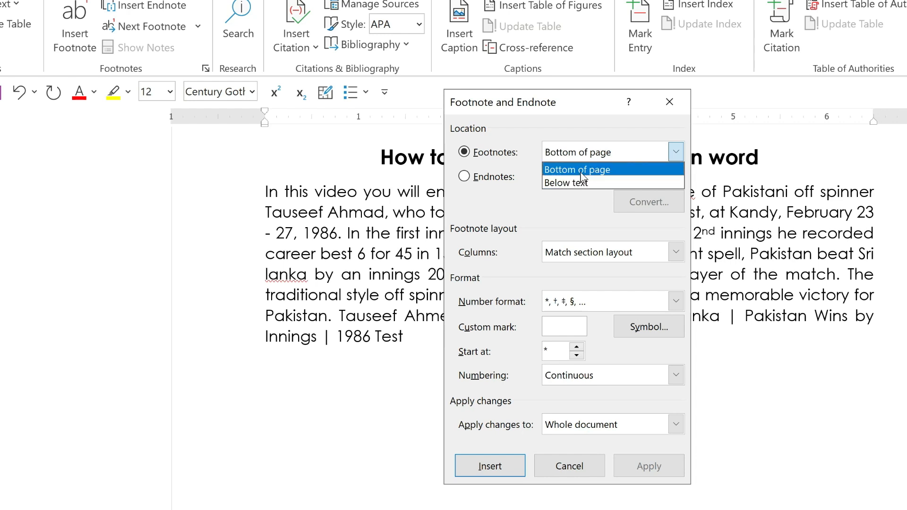
{"action": "left_click", "coordinate": [576, 170]}
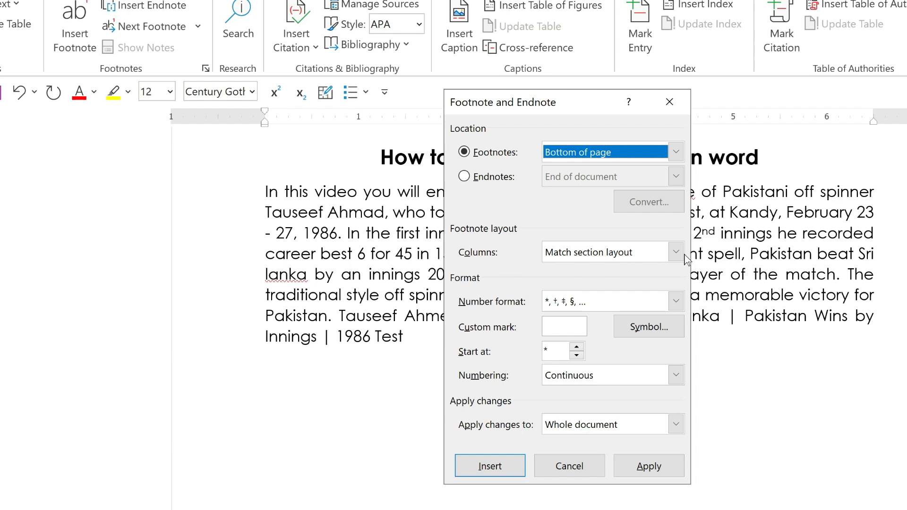
{"action": "left_click", "coordinate": [675, 252]}
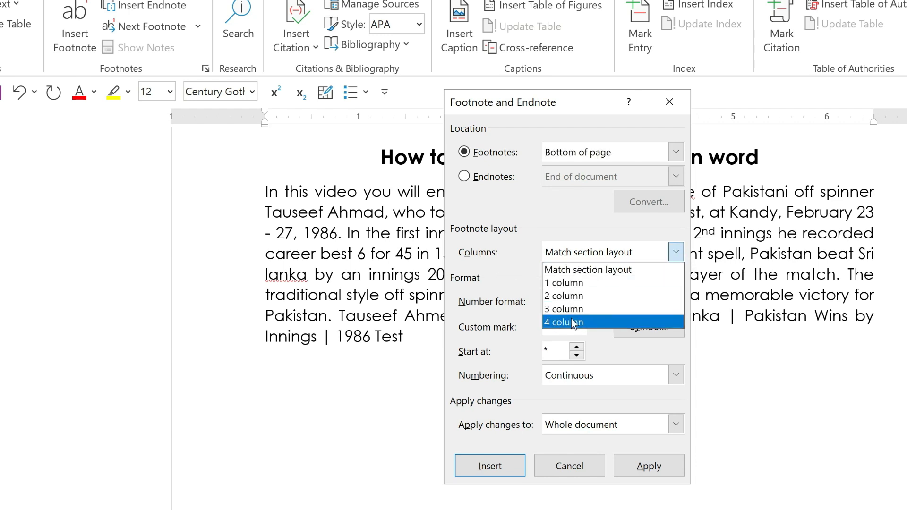
{"action": "mouse_move", "coordinate": [587, 270]}
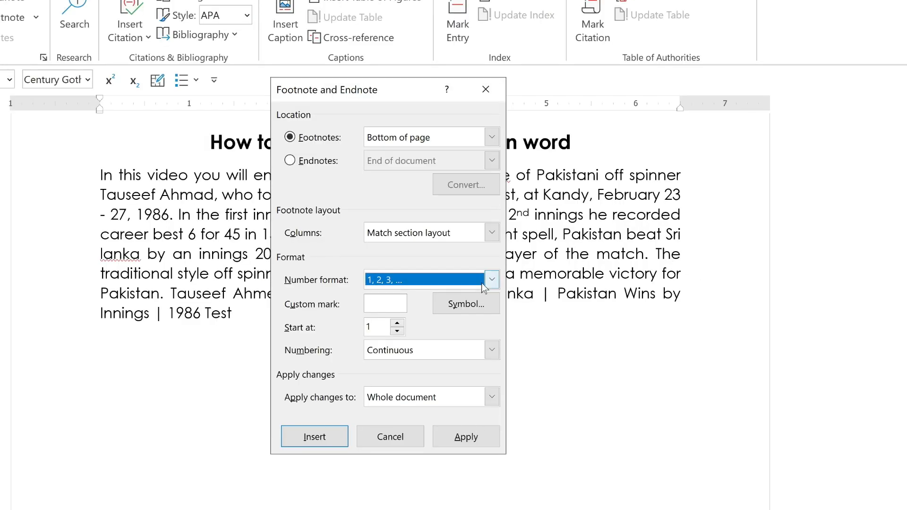
Choose the *, †, ‡, §, ... number format for footnote marks
{"action": "left_click", "coordinate": [492, 280]}
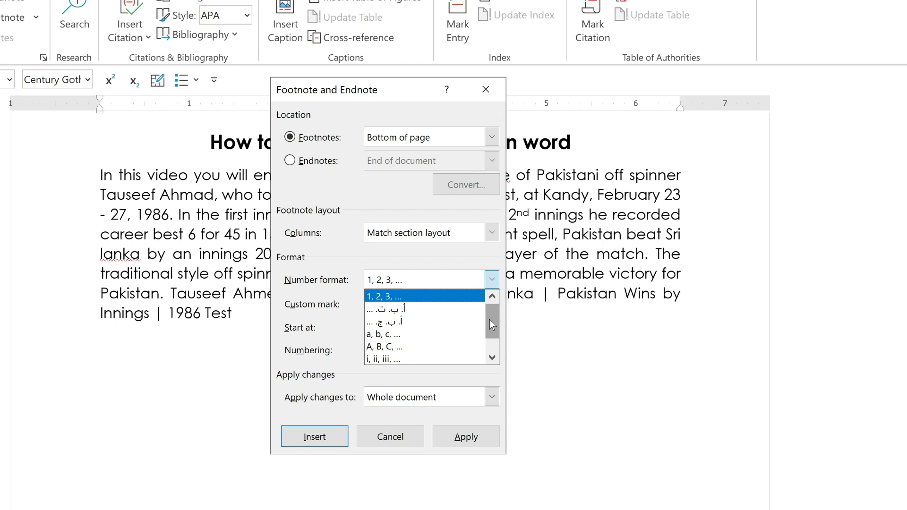
{"action": "scroll", "scroll_direction": "down", "scroll_amount": 3}
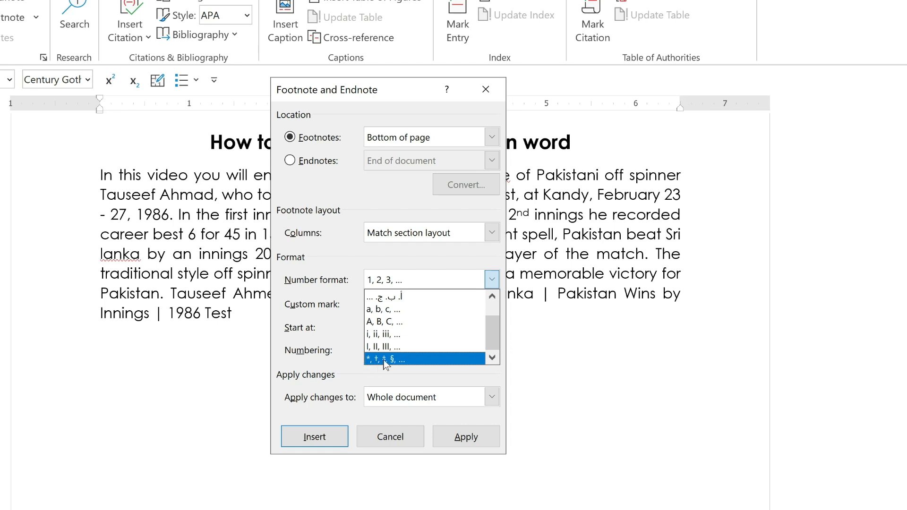
{"action": "left_click", "coordinate": [395, 360]}
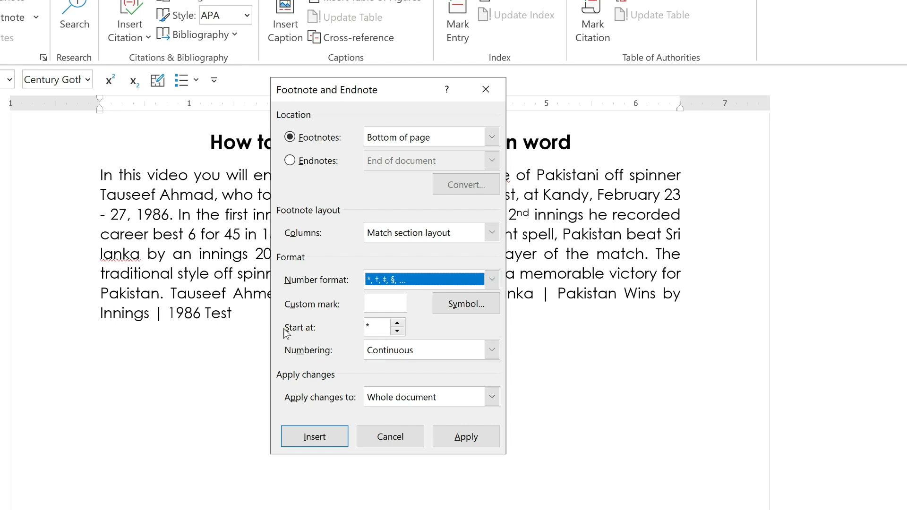
{"action": "mouse_move", "coordinate": [286, 334]}
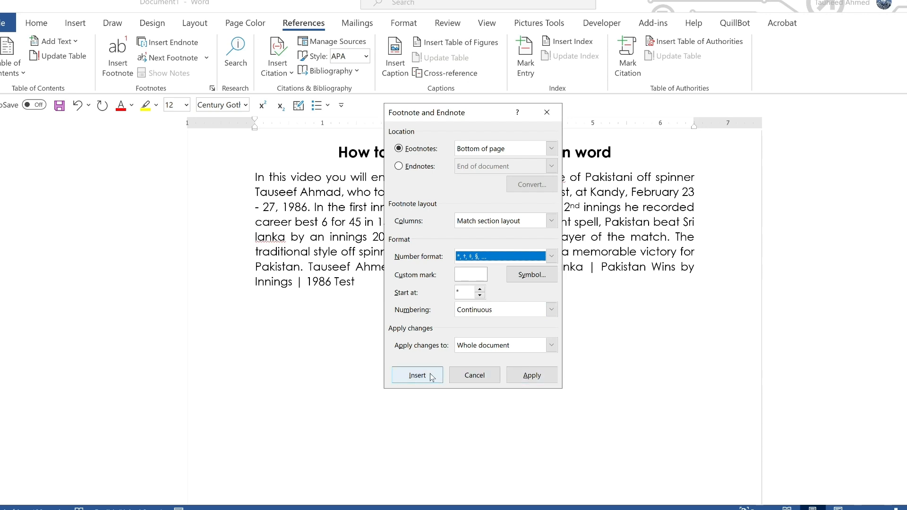
Insert the asterisk footnote and enter 'Reading by: Mauele' as its text
{"action": "left_click", "coordinate": [417, 375]}
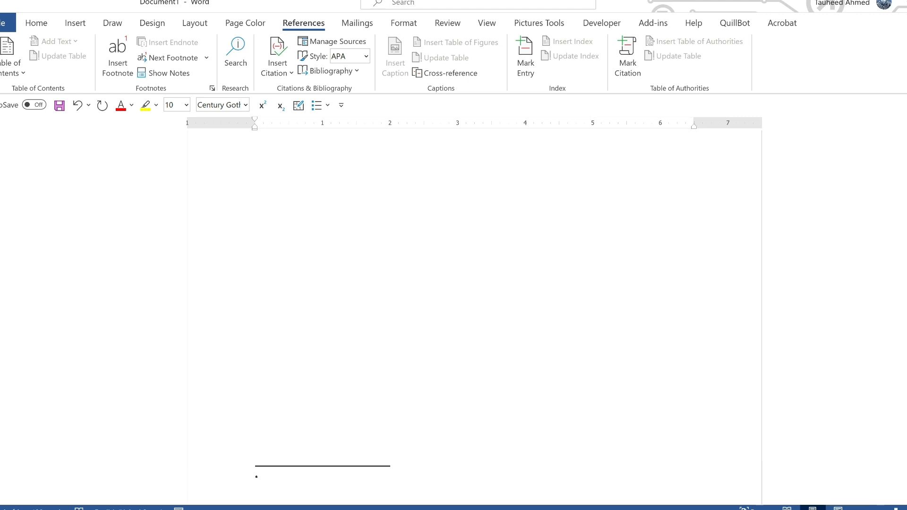
{"action": "type", "text": "Reading by: Mauele"}
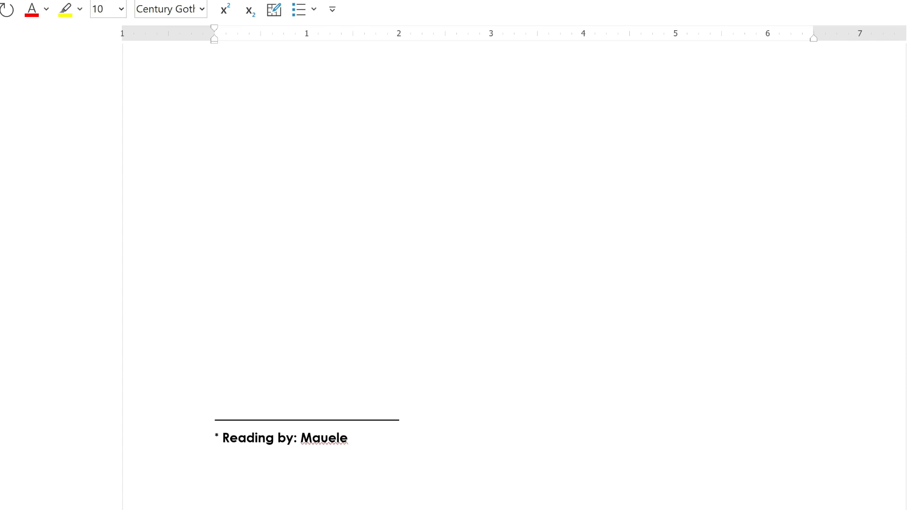